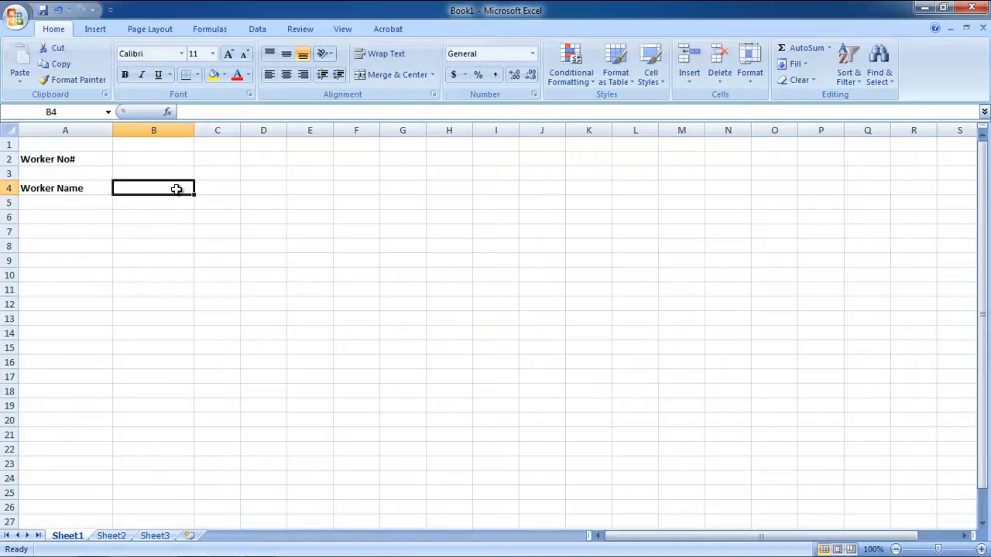
# Enter =vlookup(B2,Sheet2!E2:F4,2,False) in B4 to return the worker name from Sheet2
pyautogui.write('=')
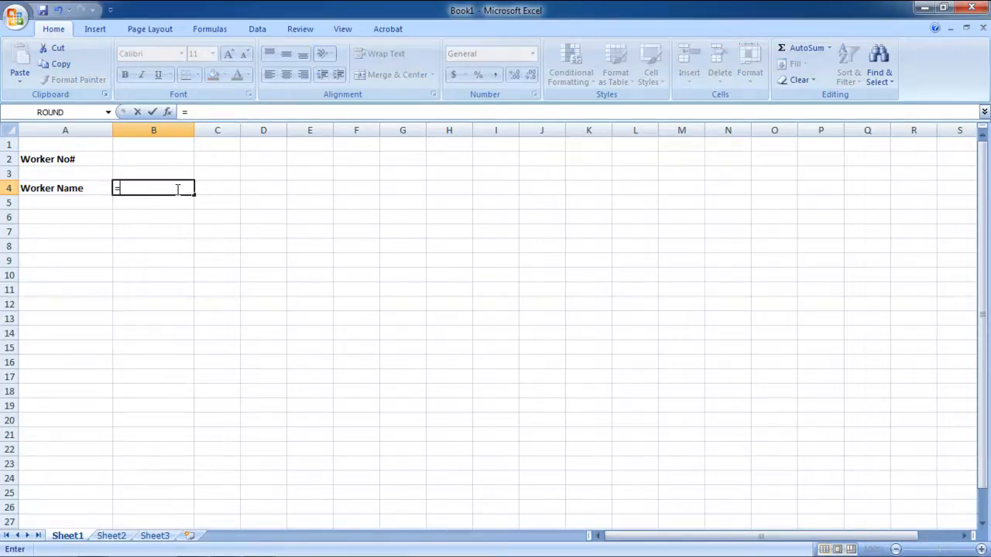
pyautogui.write('vlookup(B2,Sheet2!E2:F4,2,False')
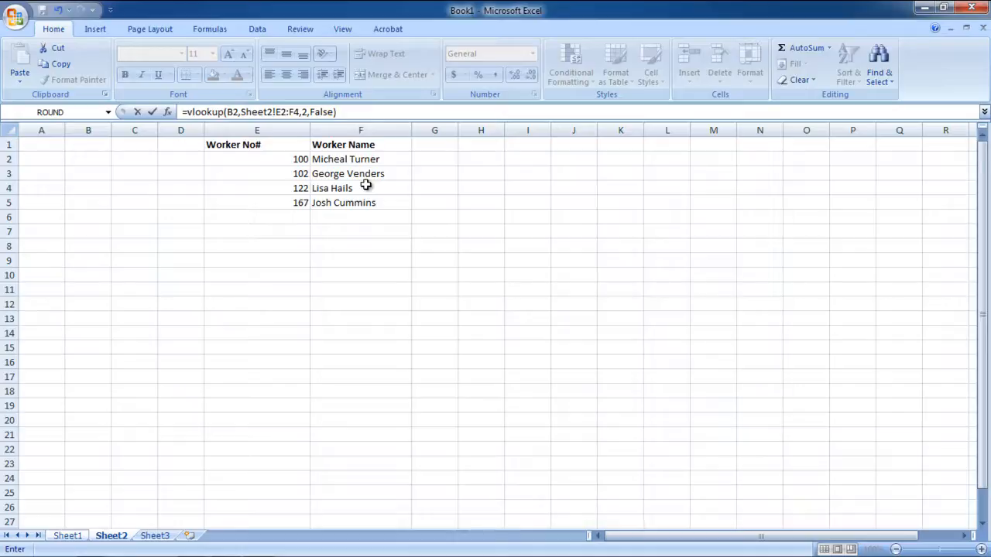
pyautogui.click(68, 536)
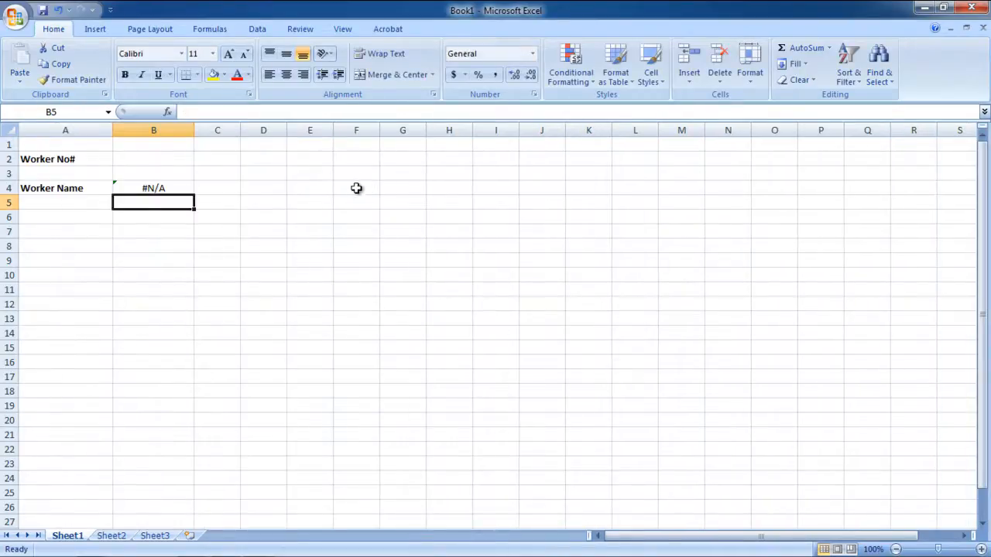
# Enter worker number 100 in B2, then return to B2 to replace it with 167
pyautogui.click(154, 158)
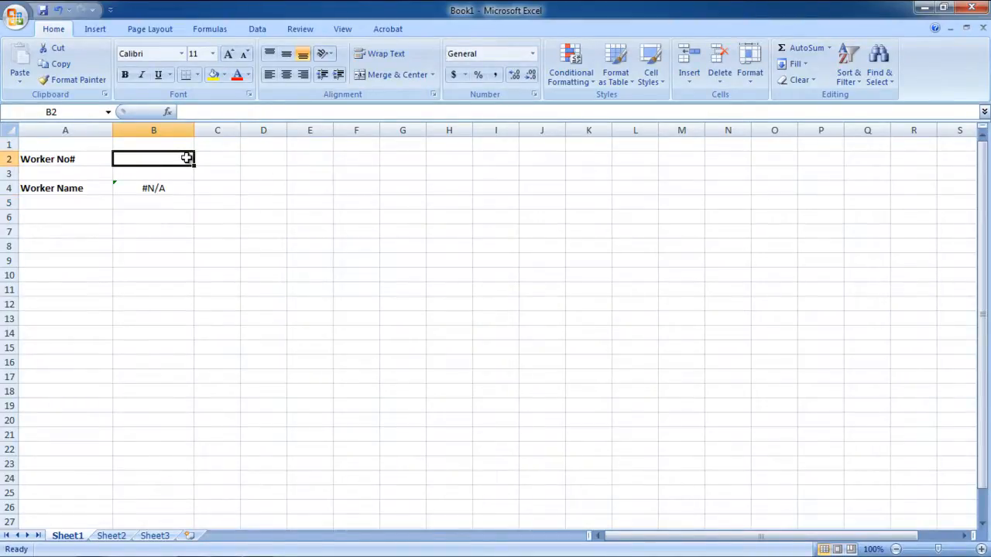
pyautogui.write('100')
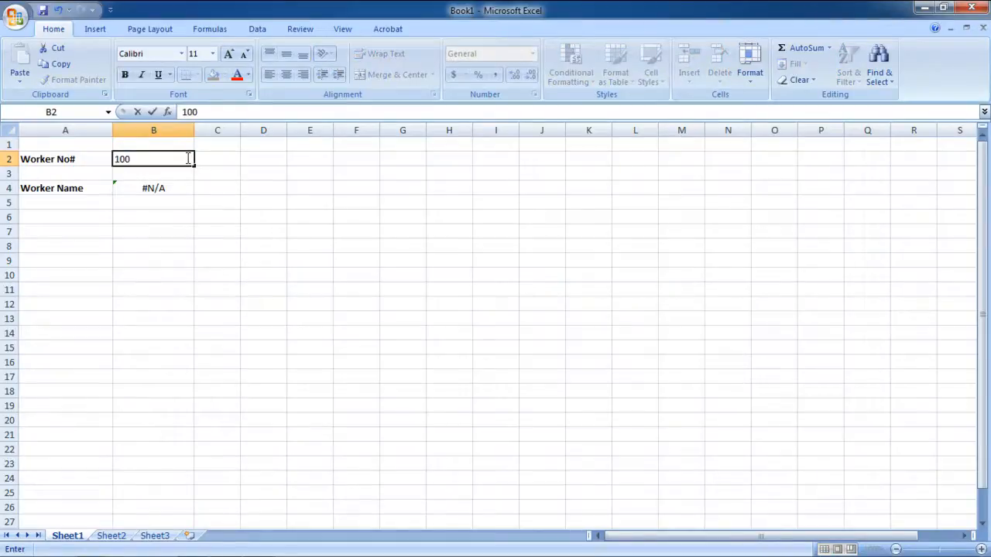
pyautogui.write('167')
pyautogui.press('Return')
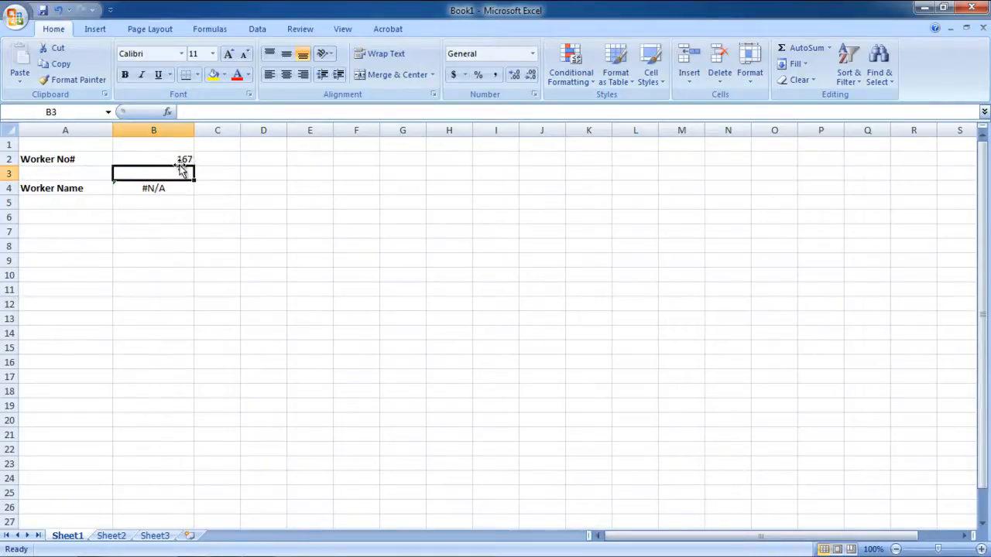
pyautogui.click(154, 158)
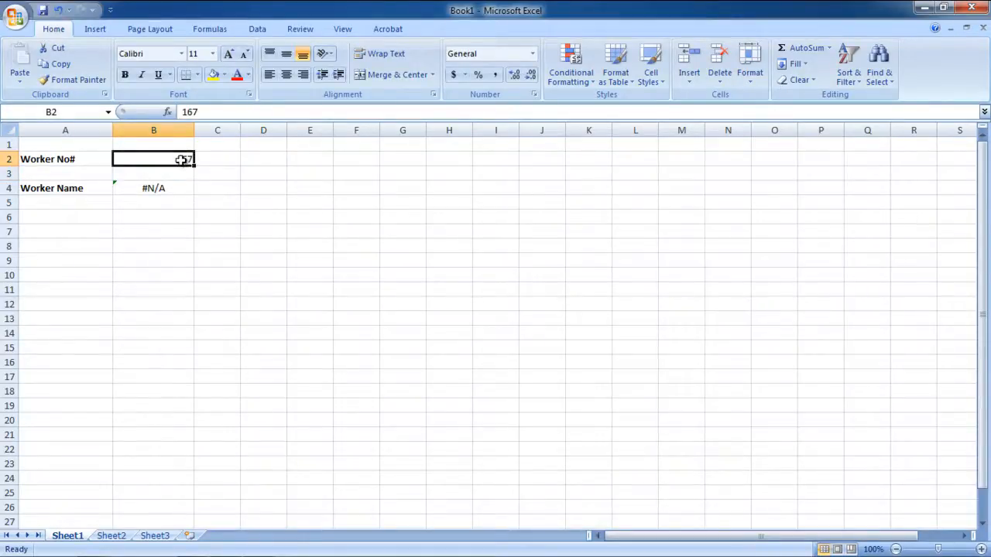